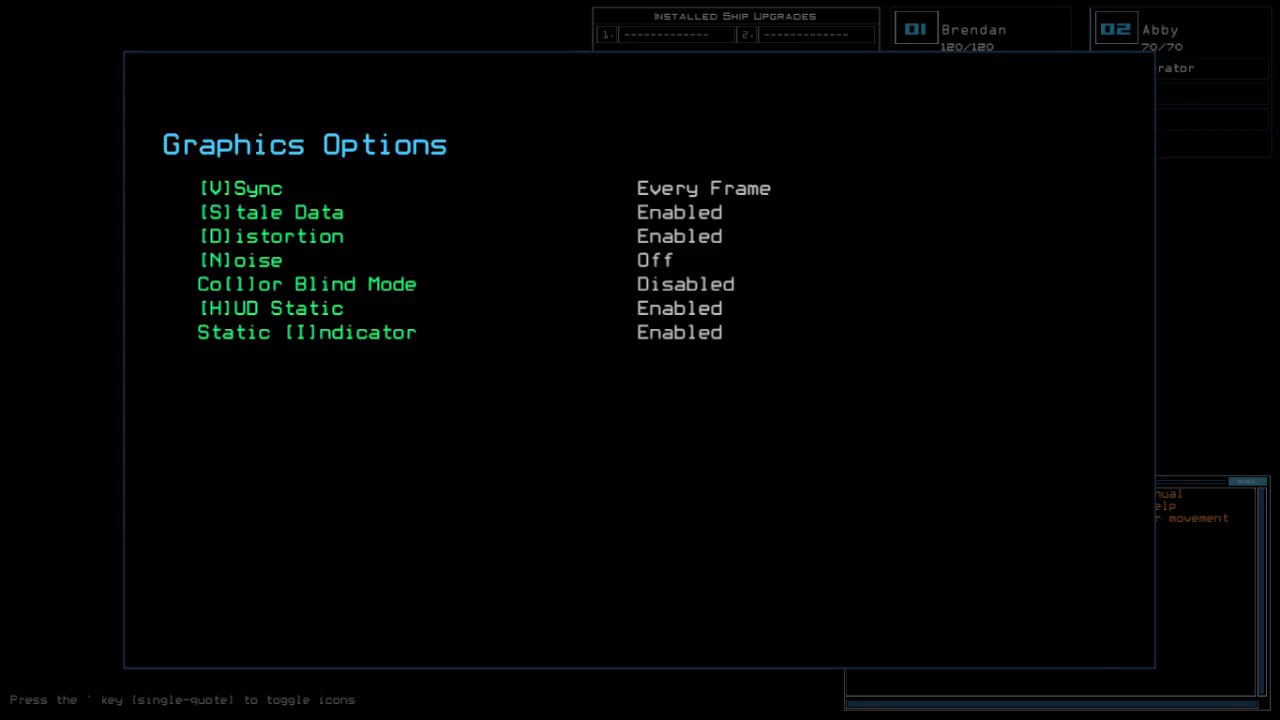
- Close the Graphics Options screen with C and return to the ship console
type("c")
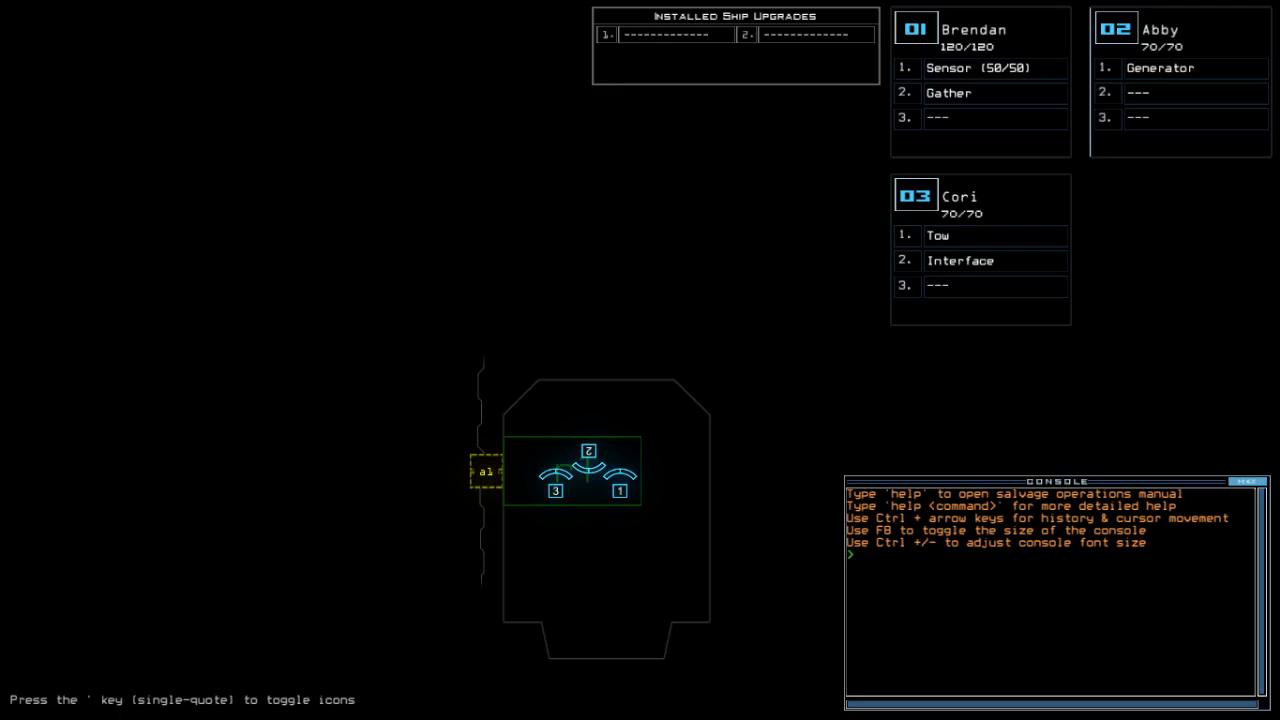
- Run 'status' in the console to check the military derelict before boarding
type("status")
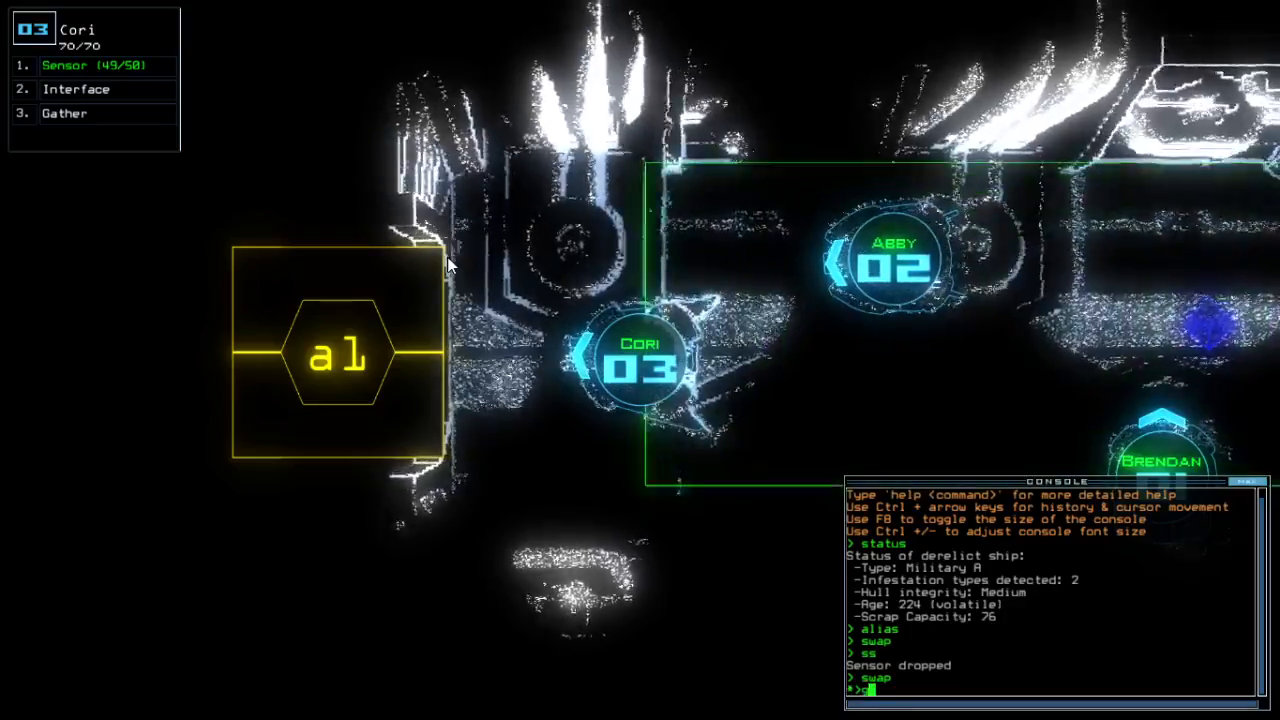
- Run 'go' to power the generator and gather fuel, open door d7, and drop Cori's sensor
type("go")
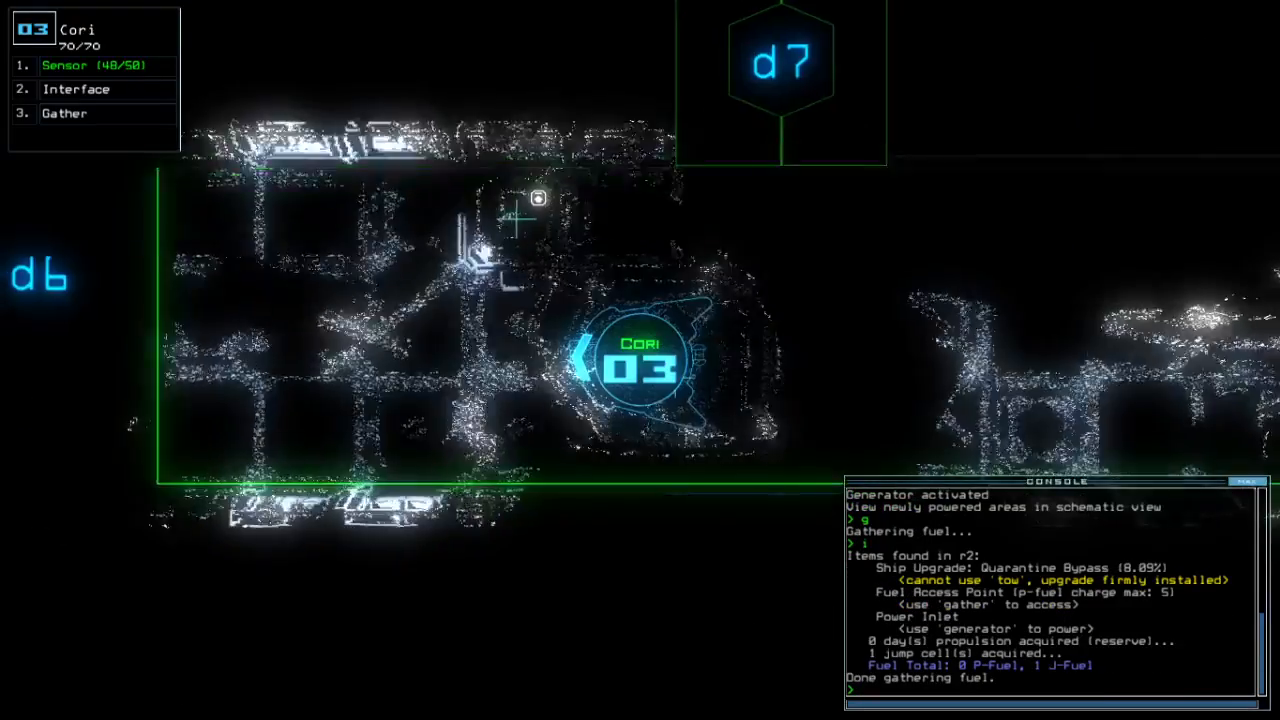
type("d7")
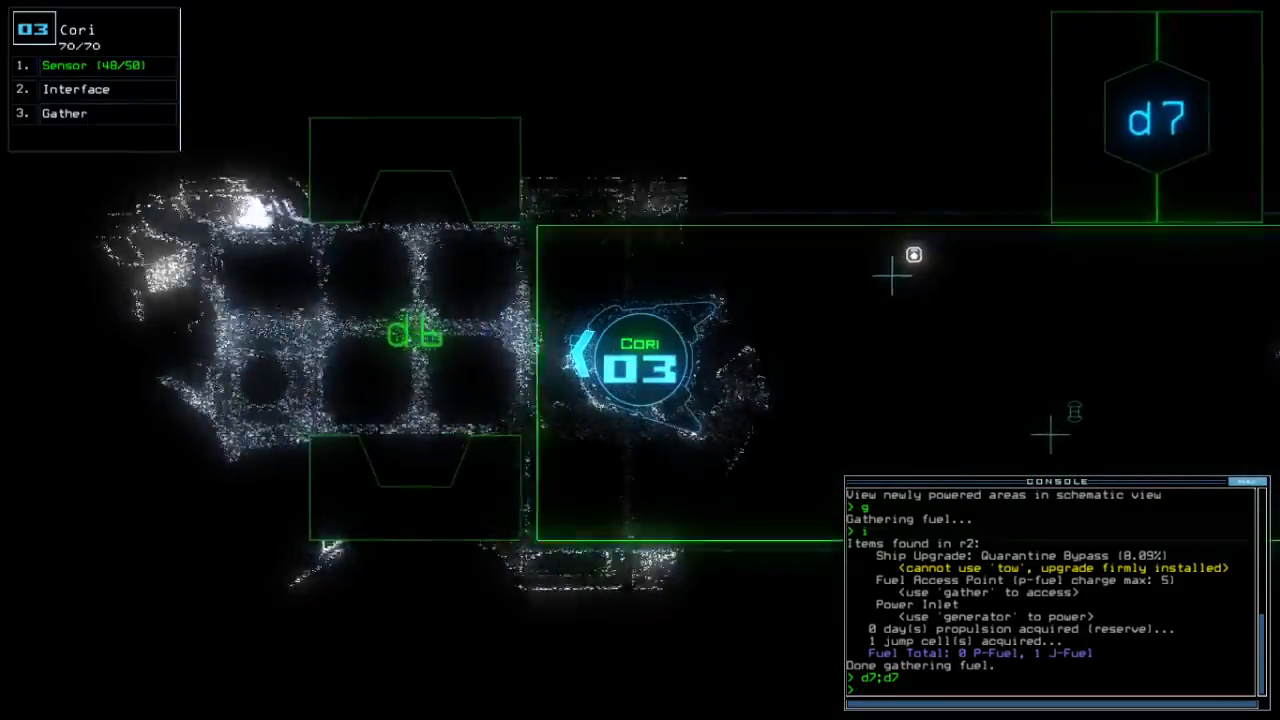
type("ss")
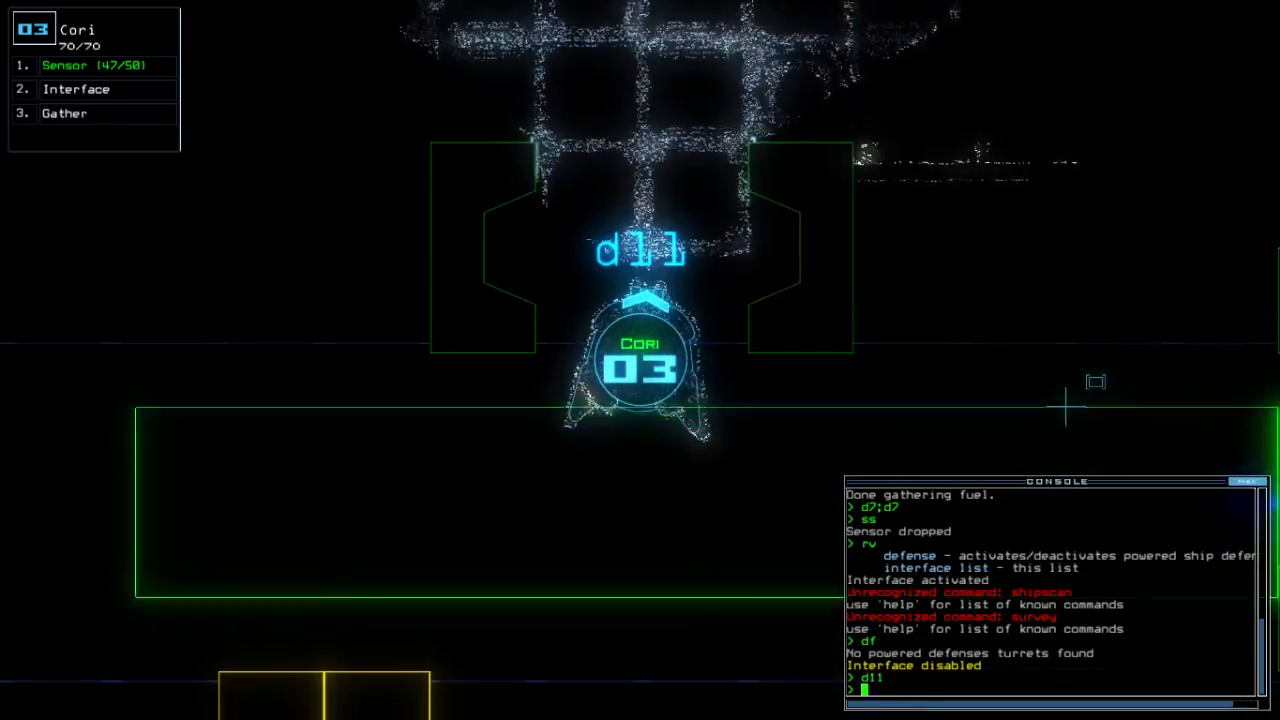
- Drop another sensor with 'ss' before gathering scrap and closing the doors
type("ss")
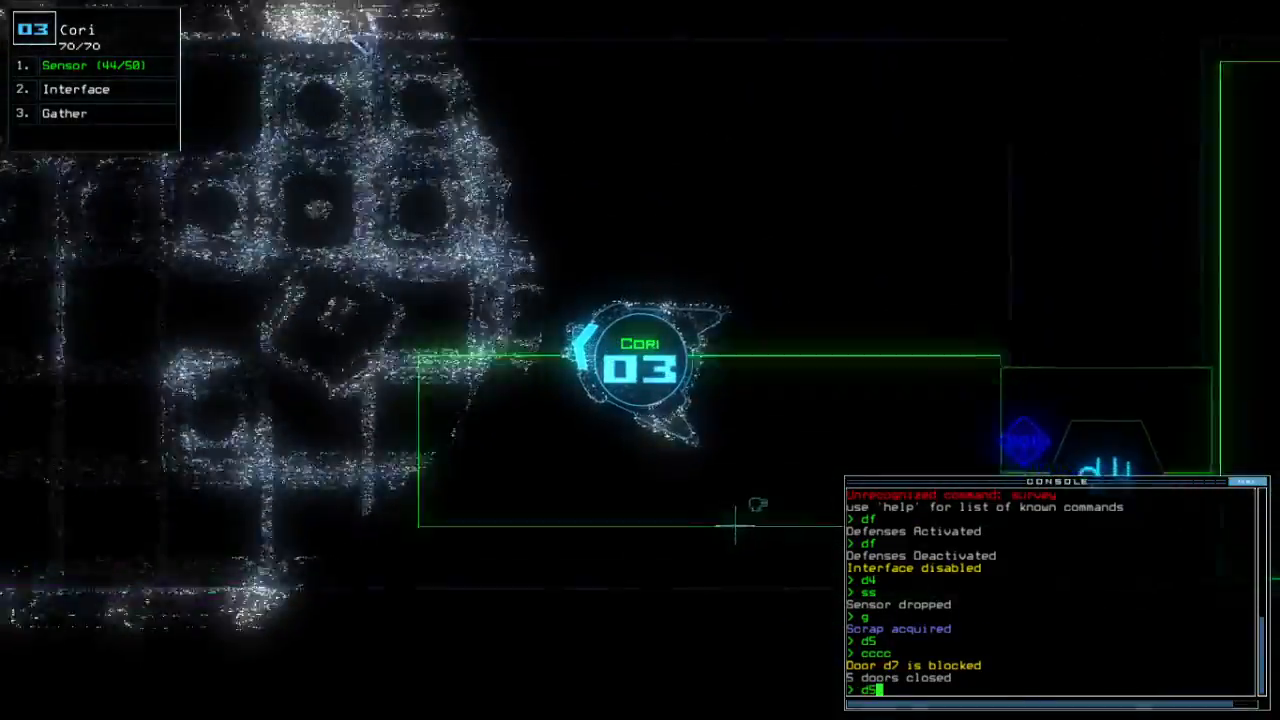
- Open doors d4 and d5 so the derelict's defenses can clear the enemy in r6
type("d4")
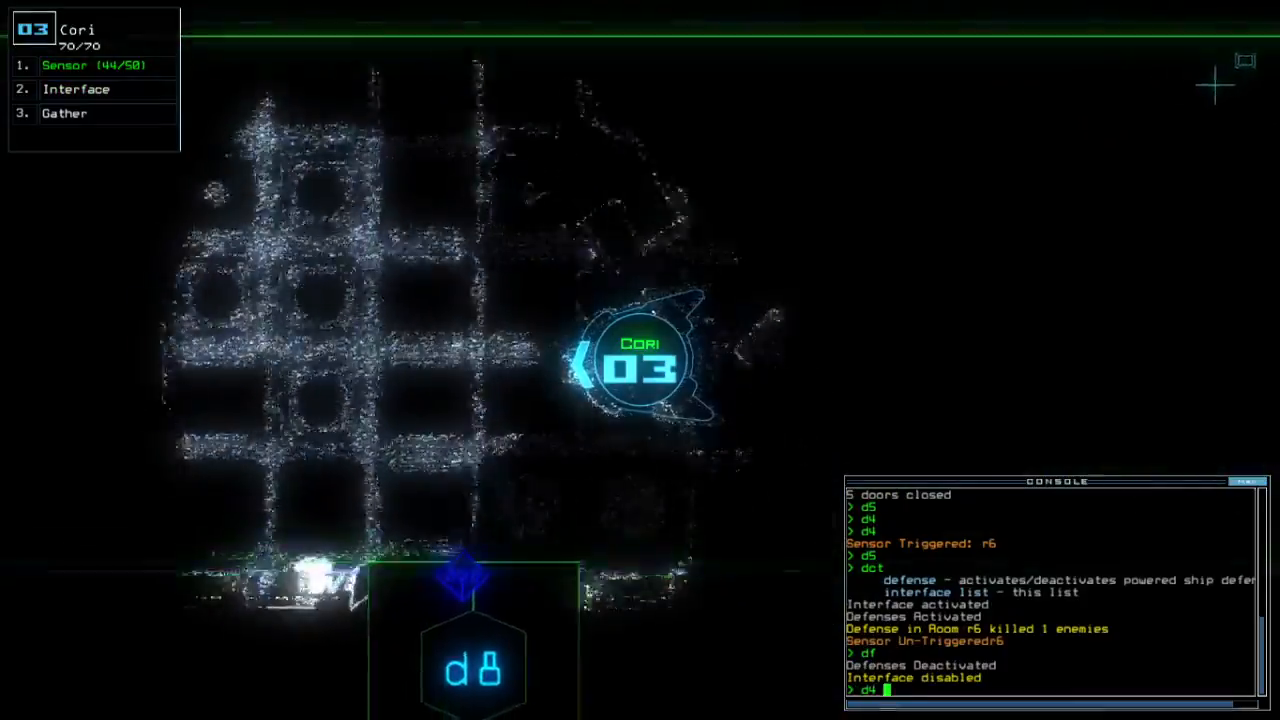
type("d5")
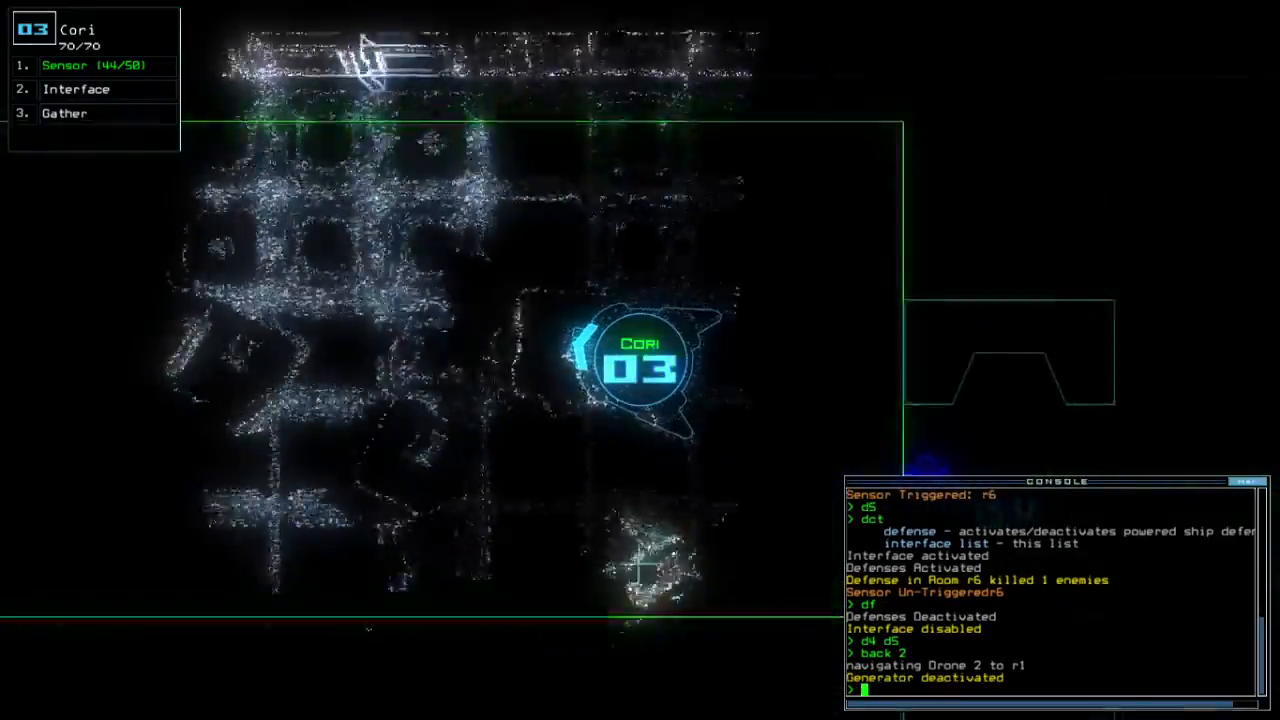
- Navigate the drones back to redock, then accept the 570-point score to view the daily leaderboard
type("navigate d")
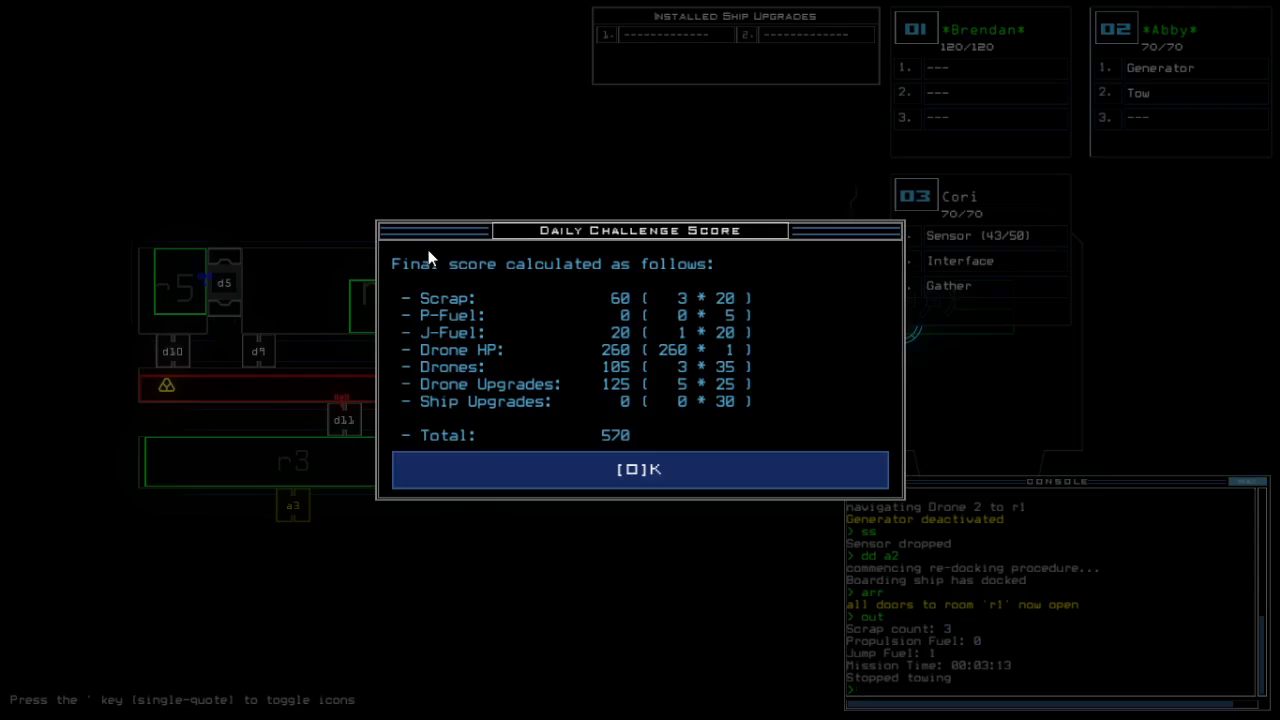
left_click(640, 468)
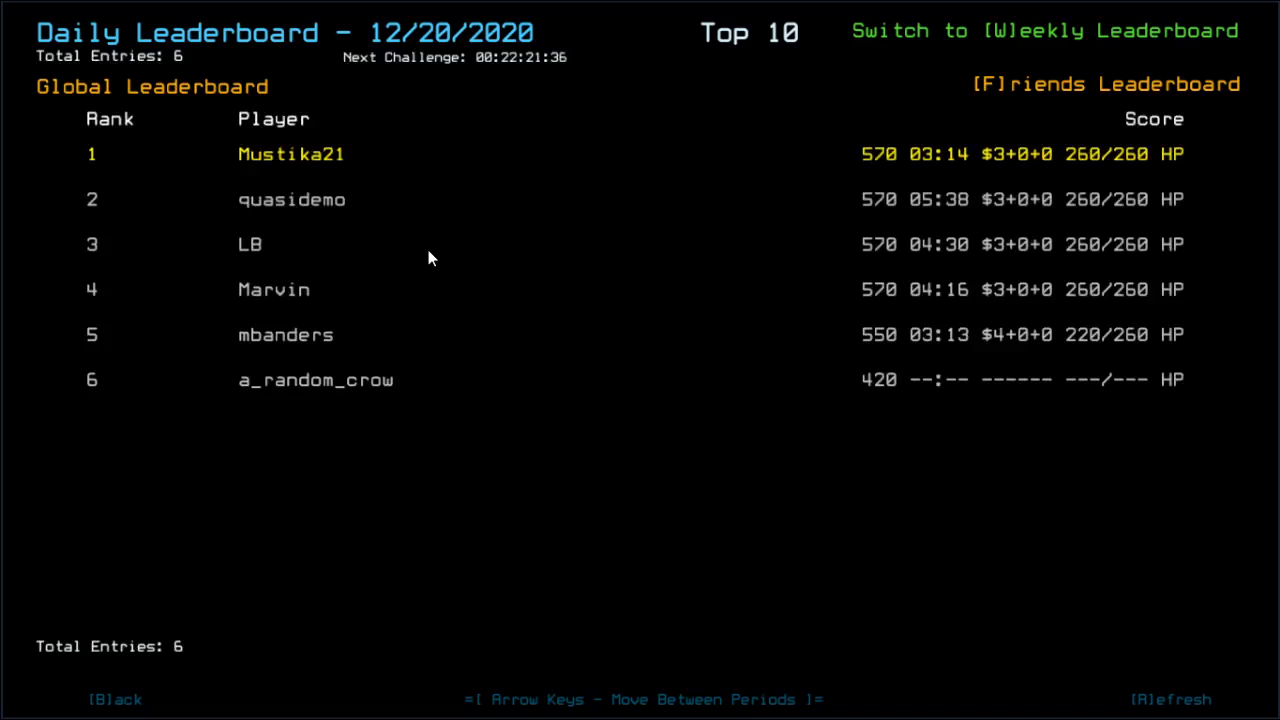